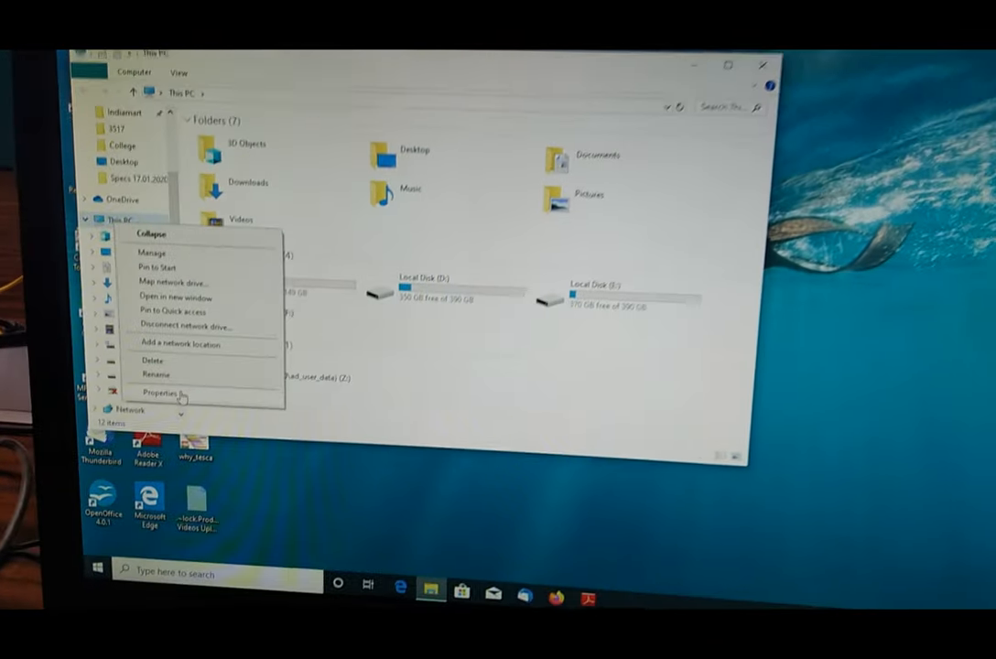
View this PC's system information and go on to Device Manager
click(161, 394)
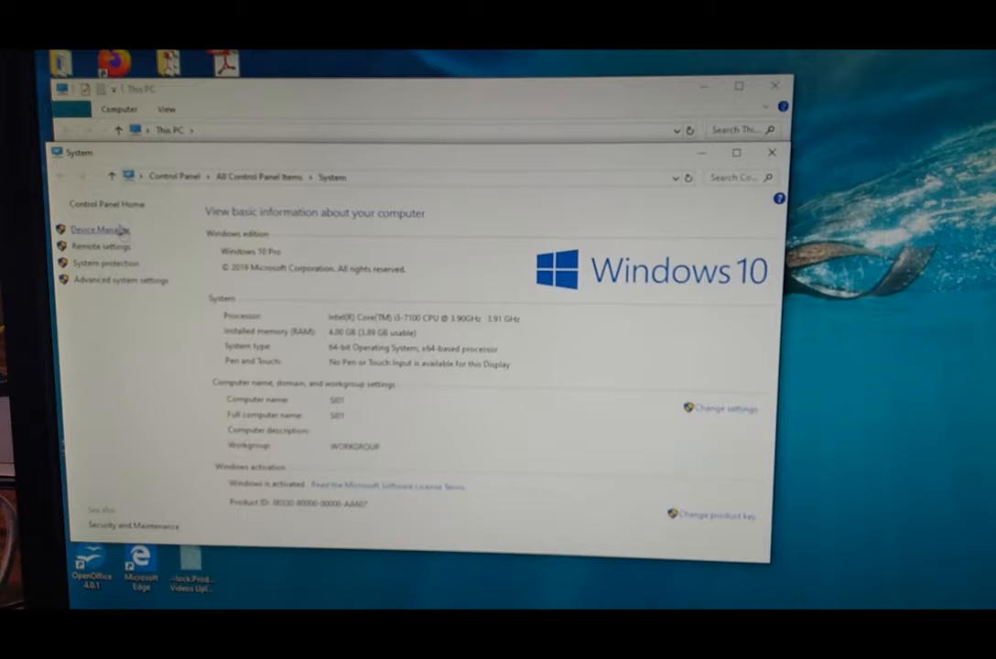
click(99, 230)
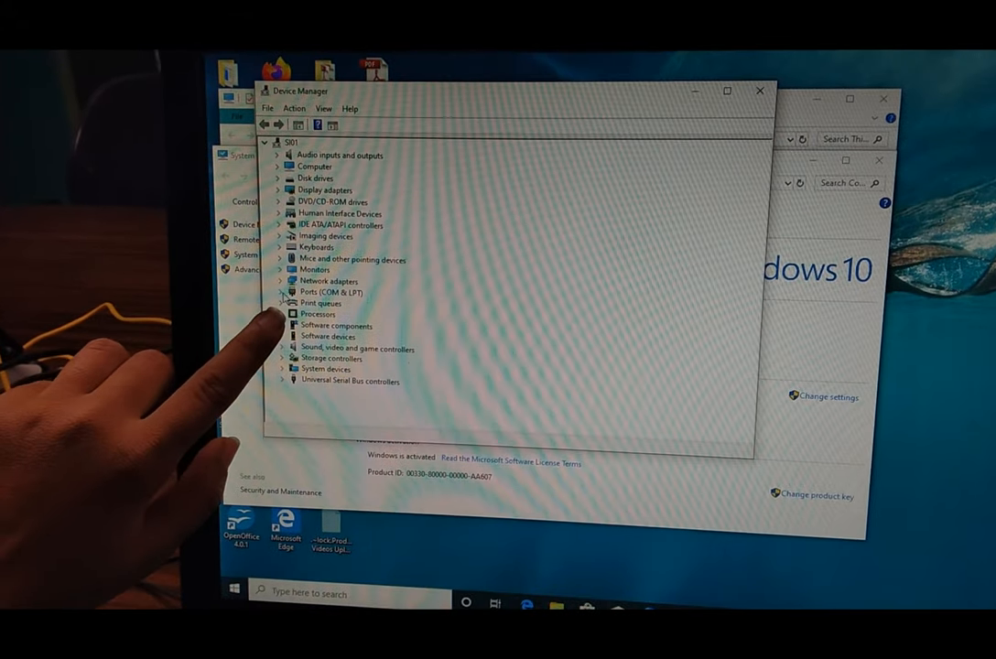
Expand Ports (COM & LPT) to find COM24, then launch EXP-10 DC_Open_loop
click(278, 293)
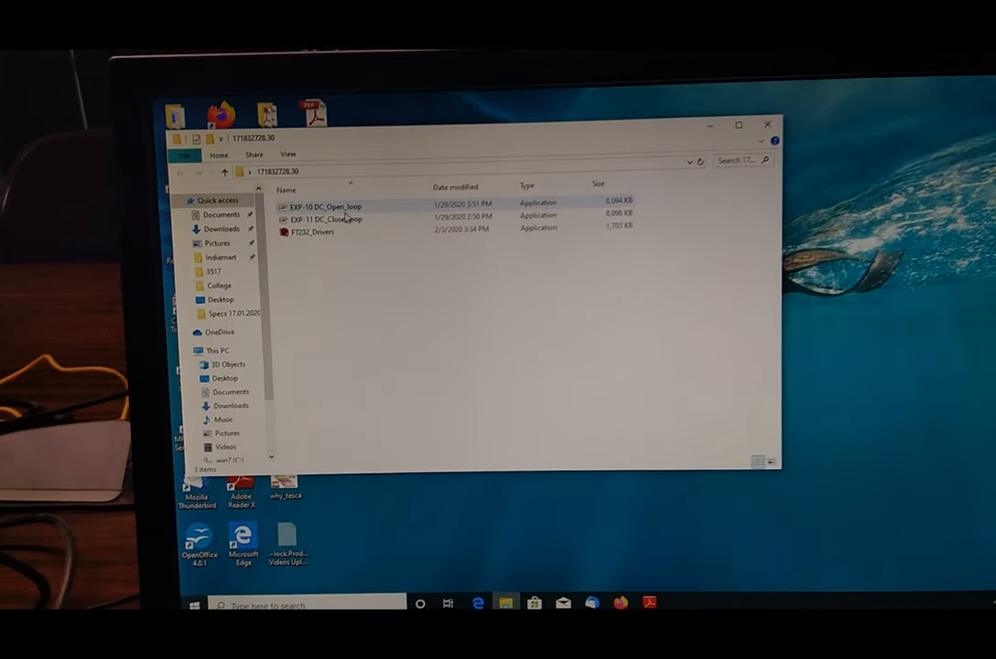
mouse_move(348, 197)
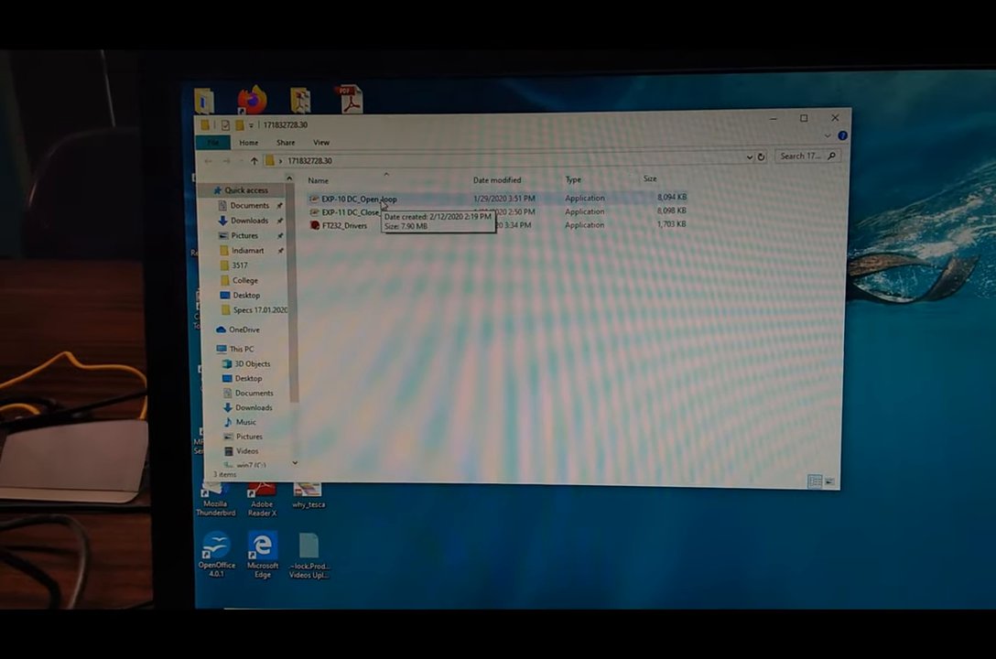
double_click(352, 197)
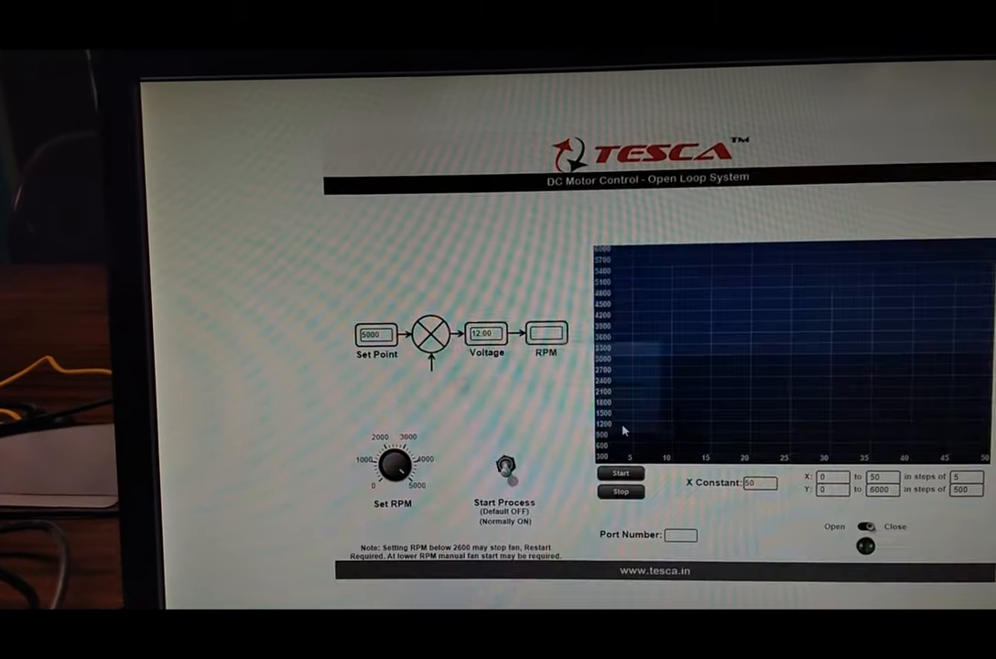